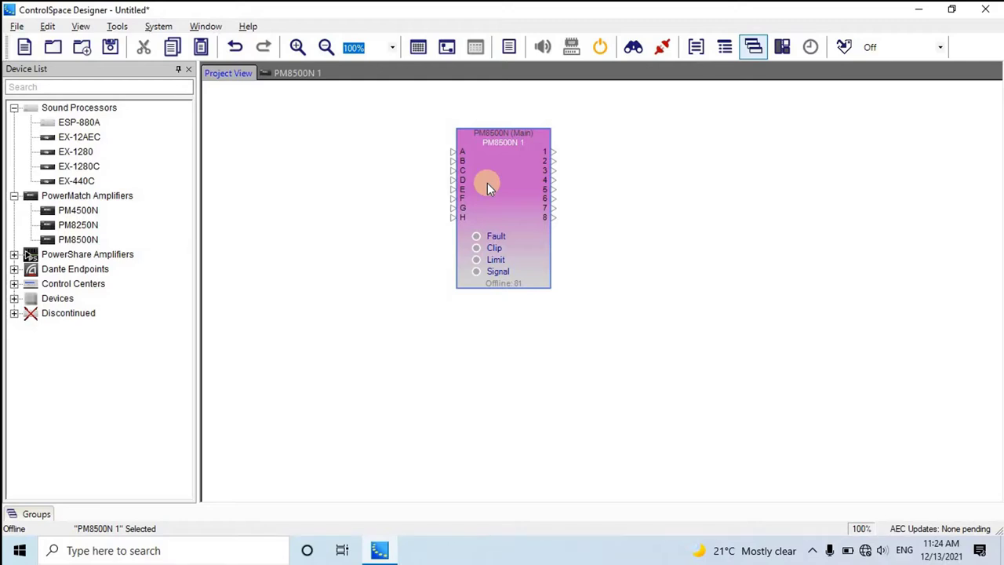
# Open the PM8500N 1 amplifier's properties (firmware v2.111) and launch Hardware Manager from there
pyautogui.rightClick(486, 185)
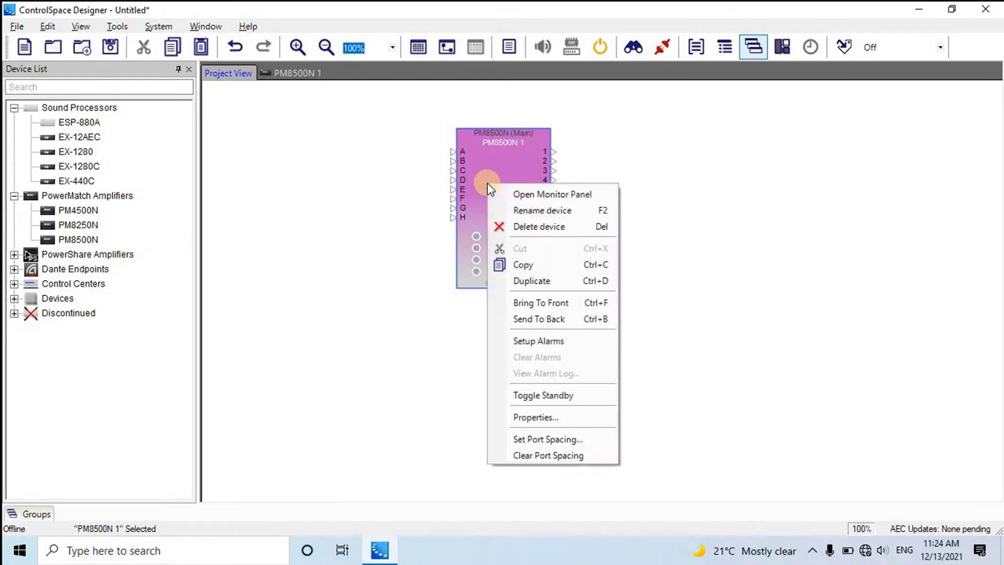
pyautogui.moveTo(537, 417)
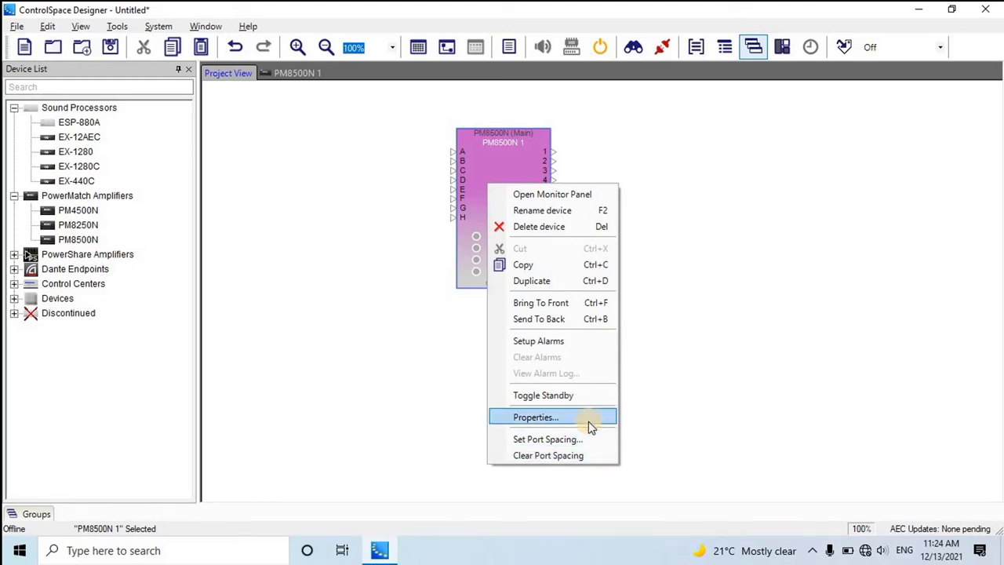
pyautogui.click(536, 418)
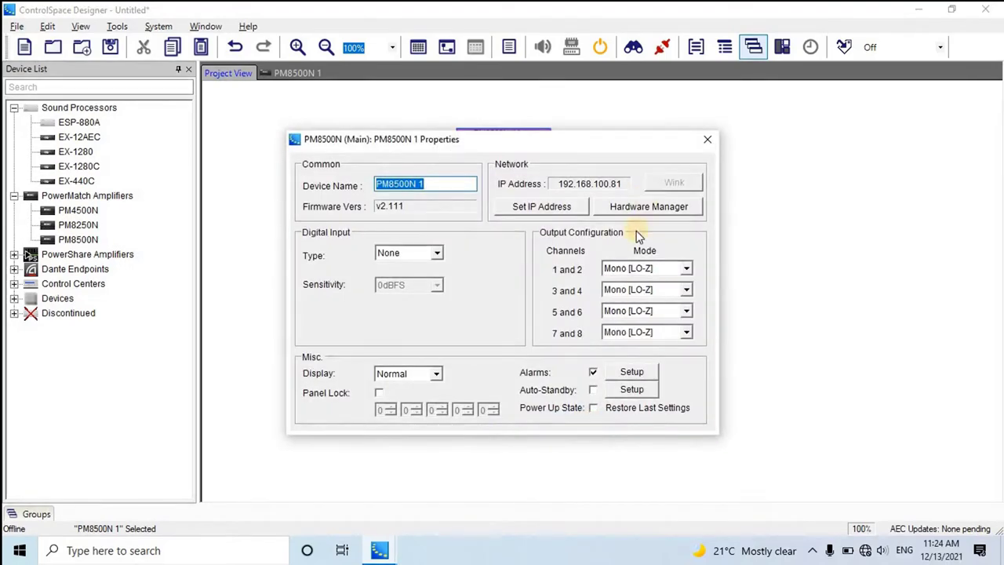
pyautogui.click(647, 207)
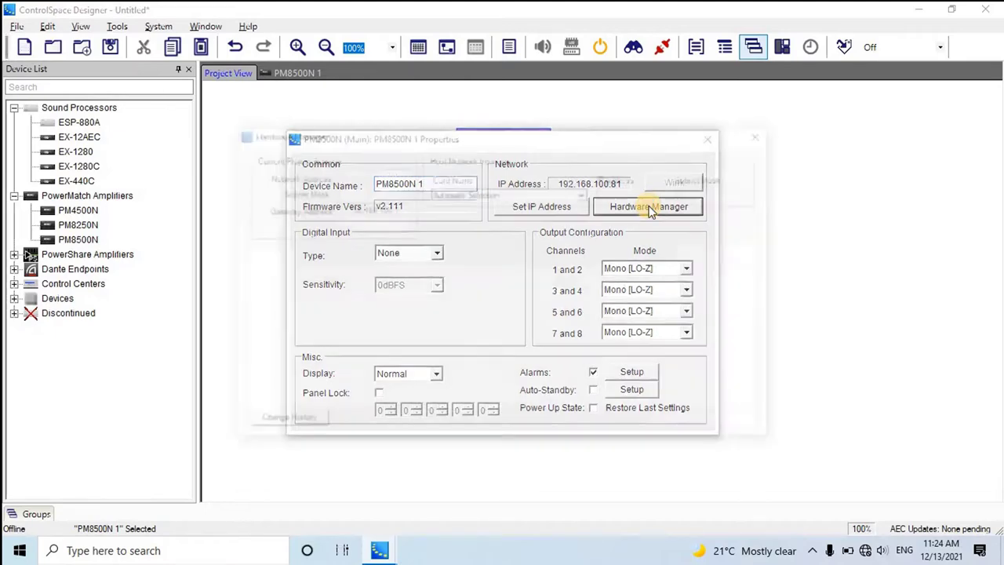
# View Firmware Update status: PM8500N 1 out of date, v2.111 loaded vs v3.750 available
pyautogui.click(648, 207)
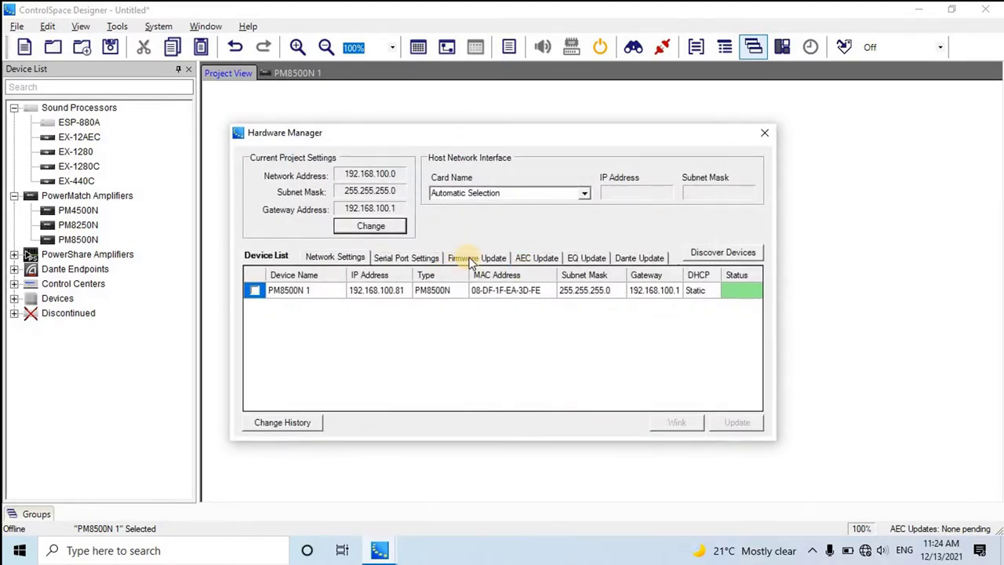
pyautogui.click(477, 257)
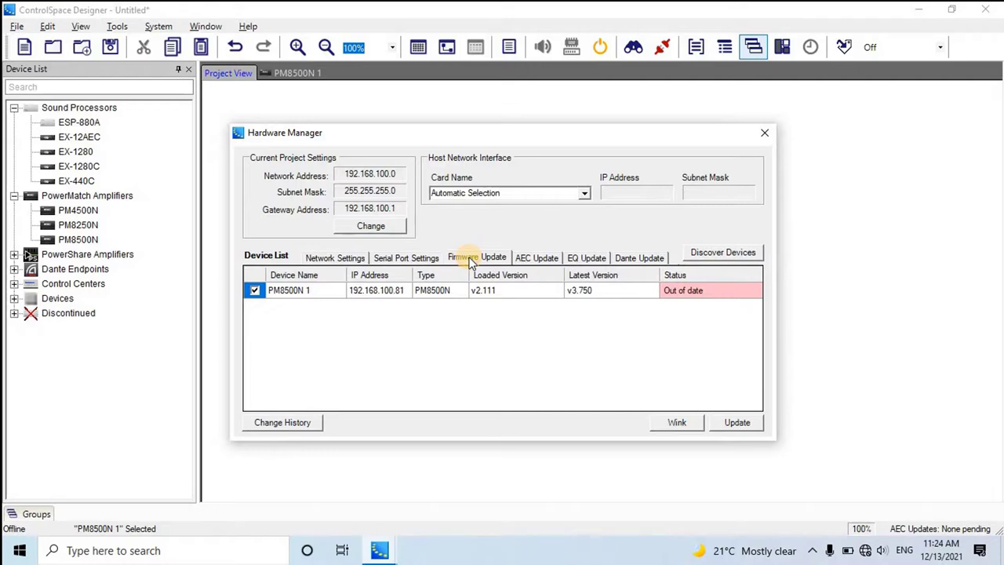
pyautogui.moveTo(729, 369)
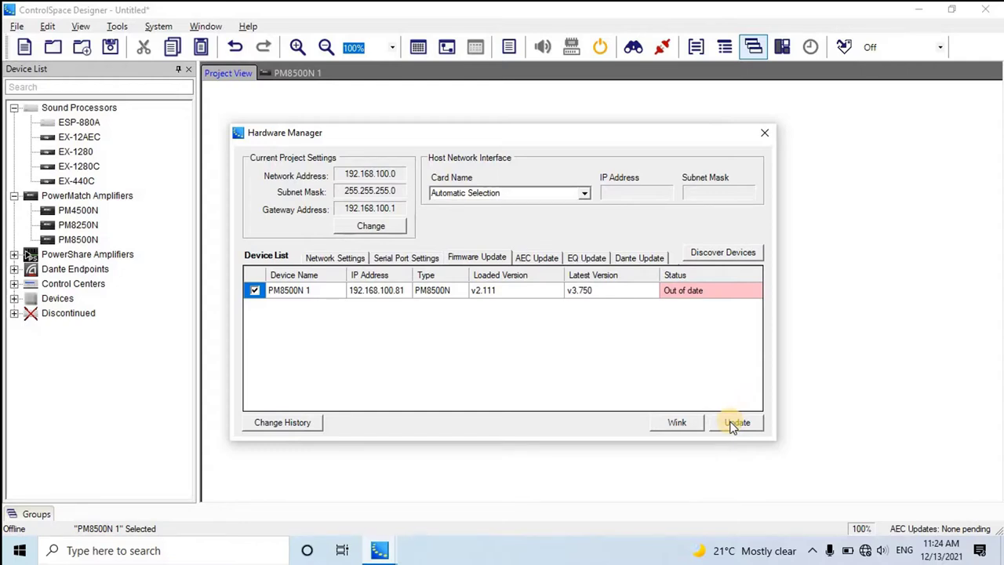
pyautogui.moveTo(734, 424)
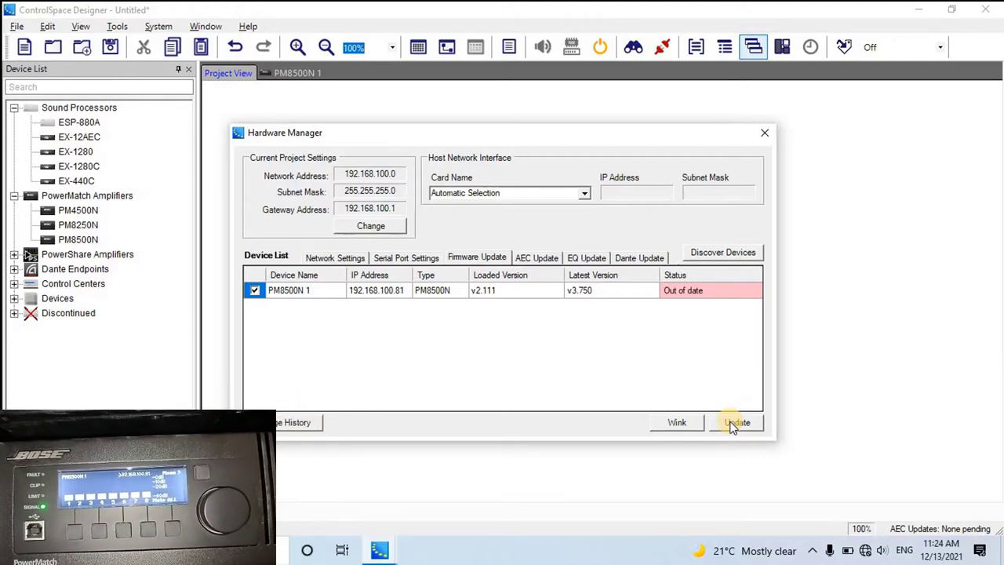
# Run the v3.750 firmware update on PM8500N 1 until Updates Succeeded is reported
pyautogui.click(738, 422)
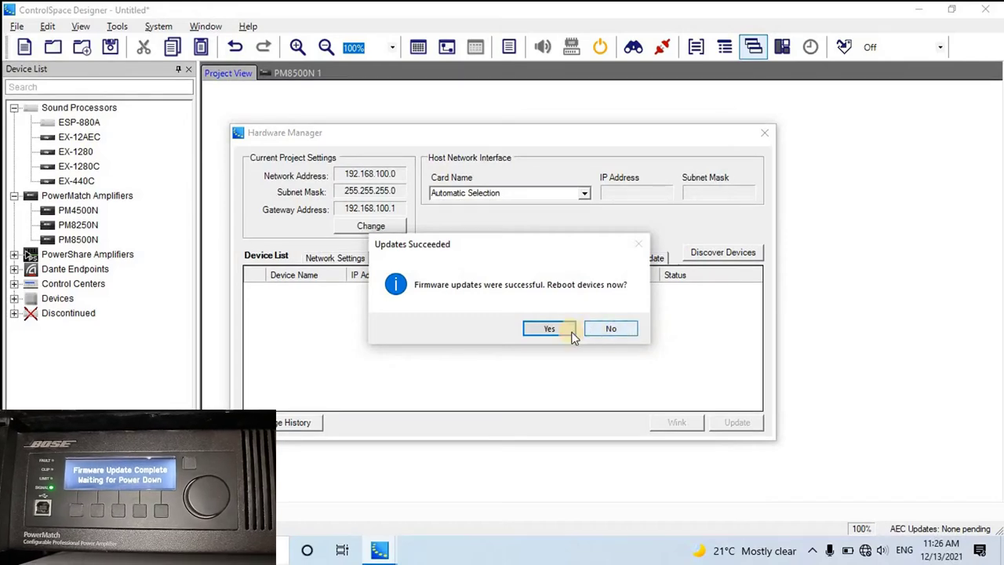
# Answer Yes to reboot the updated amplifier now
pyautogui.click(549, 328)
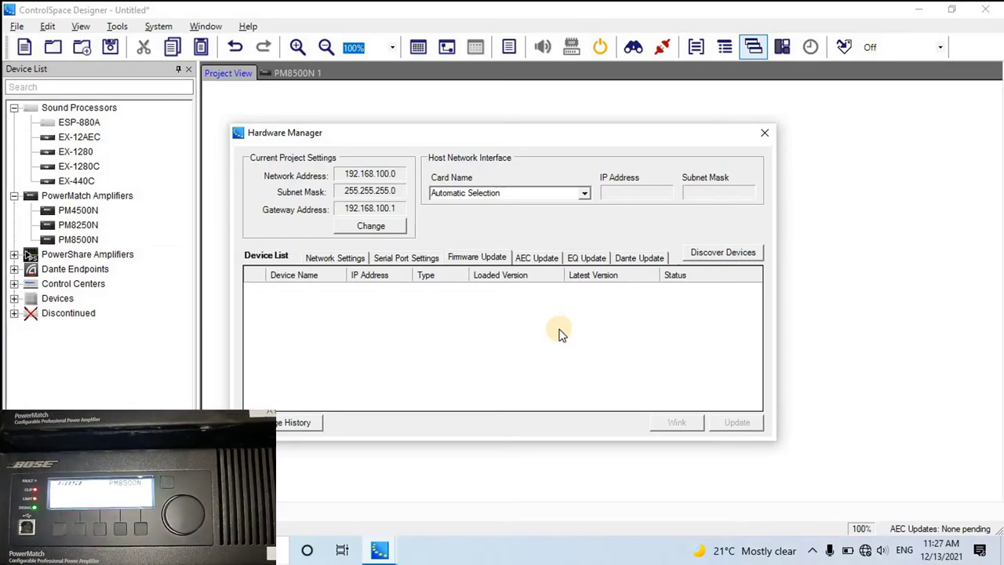
pyautogui.moveTo(744, 157)
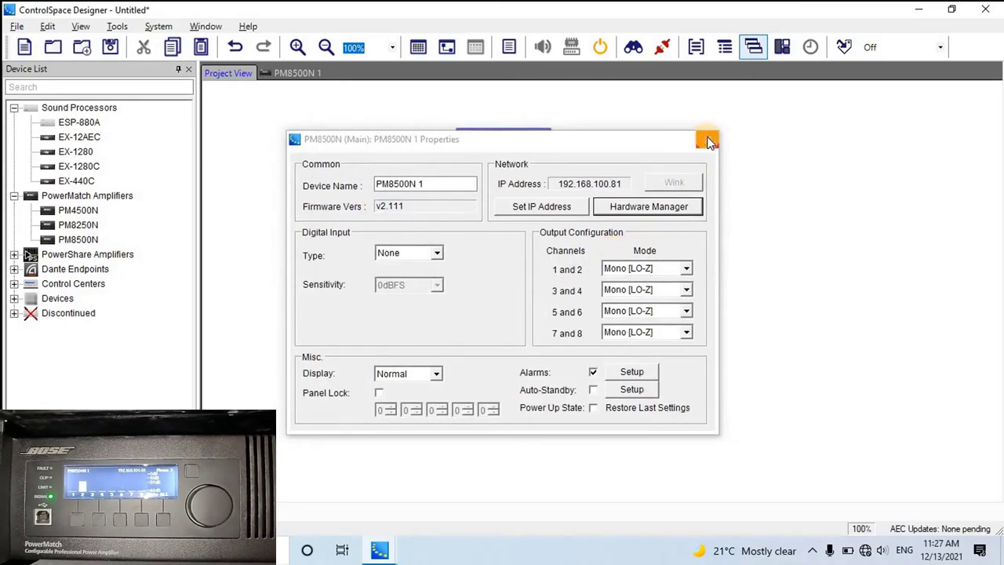
# Close and reopen the PM8500N 1 amplifier's properties after the reboot
pyautogui.click(705, 138)
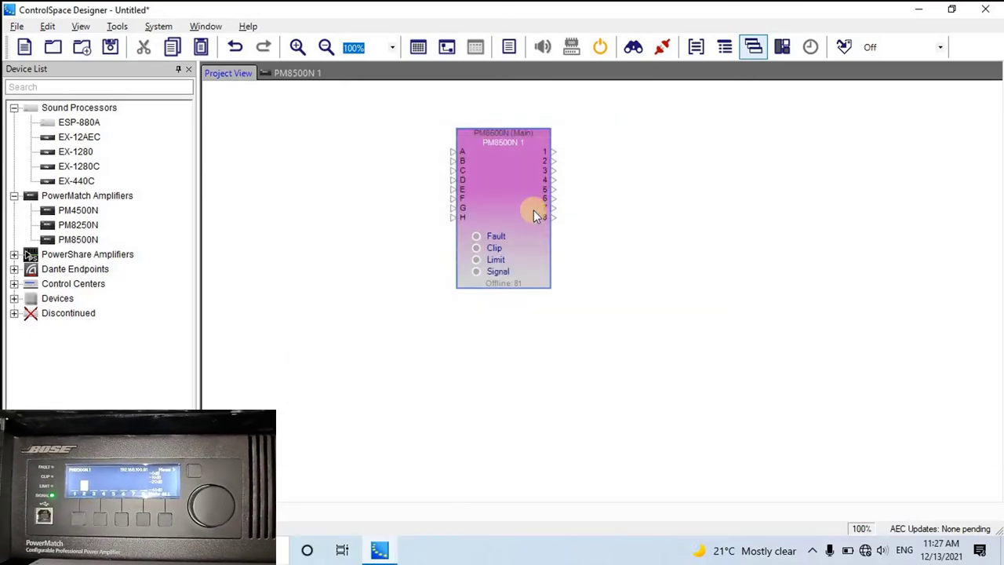
pyautogui.rightClick(534, 212)
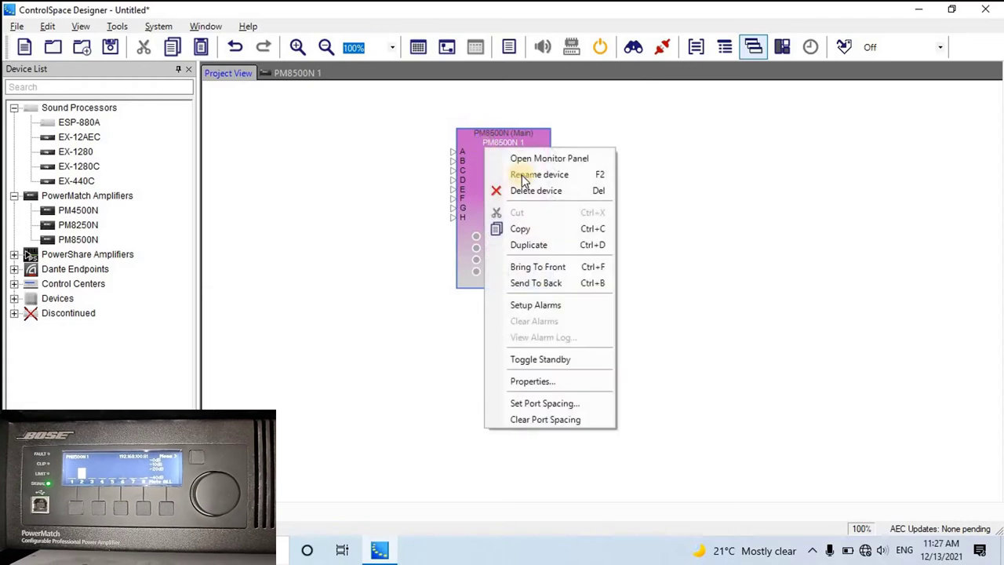
pyautogui.moveTo(530, 382)
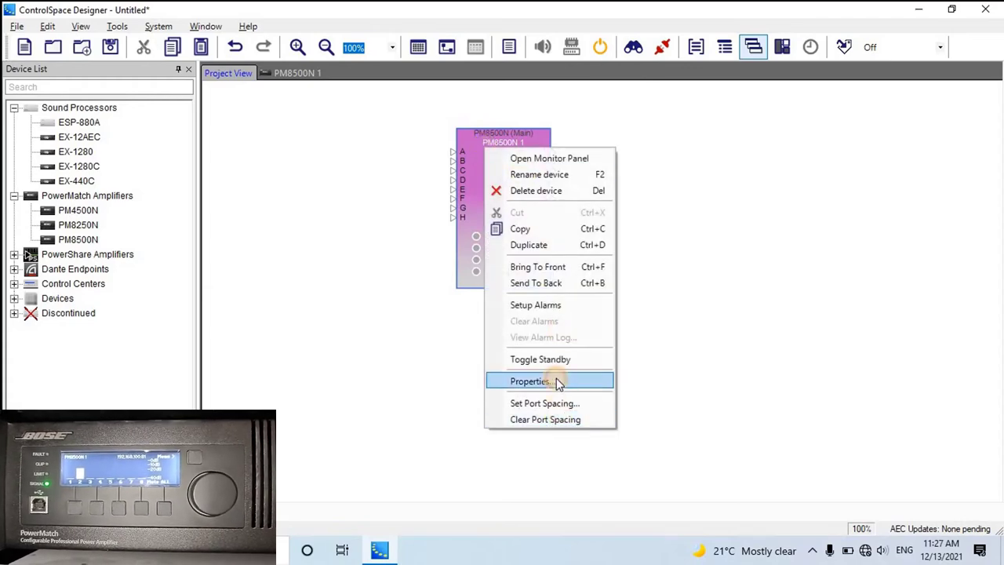
pyautogui.click(530, 381)
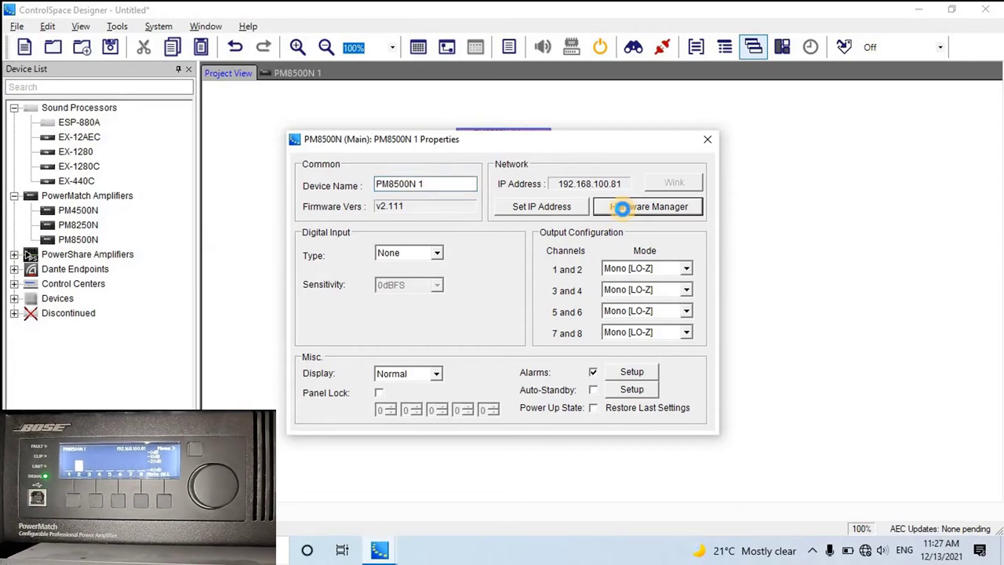
# Check Hardware Manager's Firmware Update list: PM8500N 1 at v3.750, Up to date
pyautogui.click(648, 208)
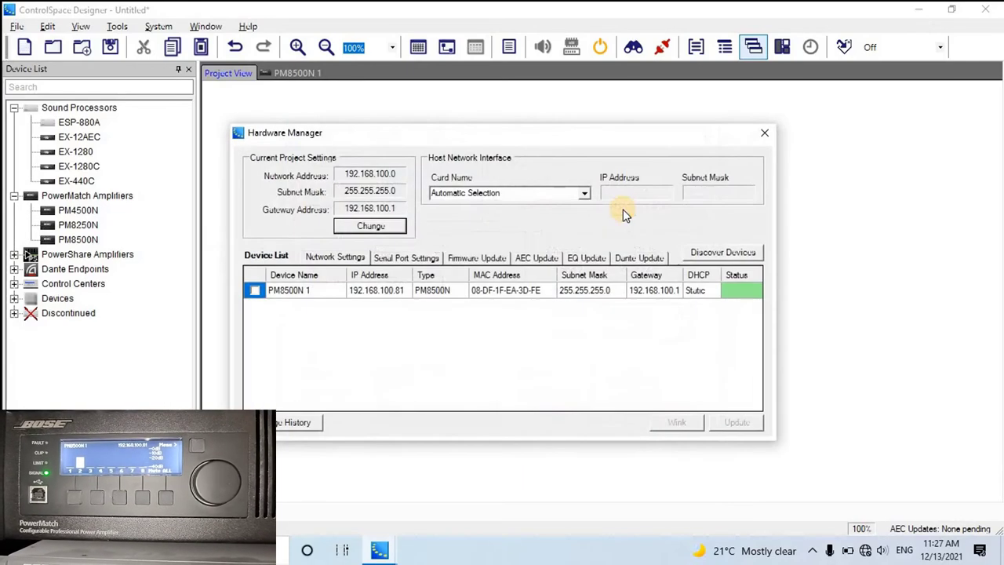
pyautogui.moveTo(463, 295)
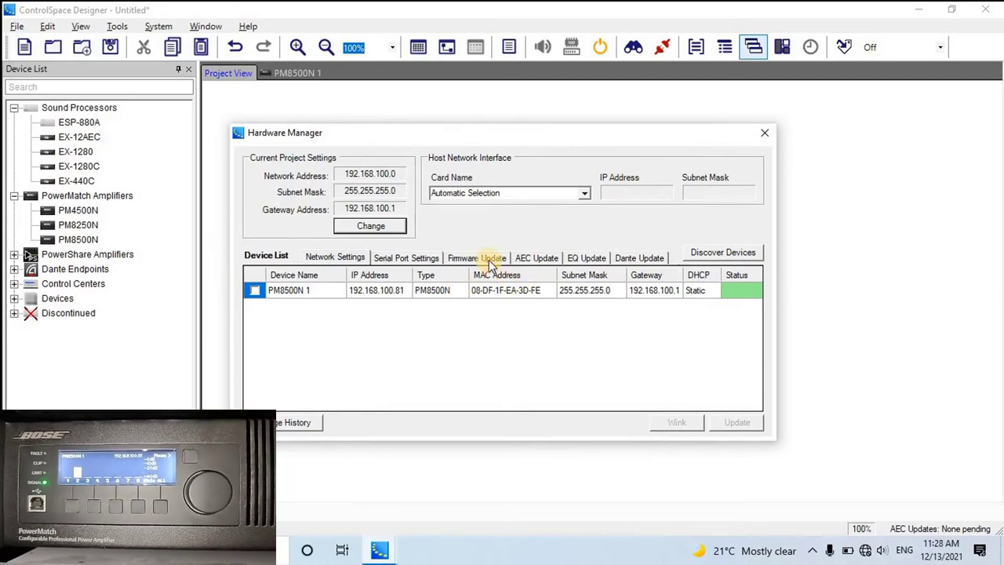
pyautogui.click(477, 257)
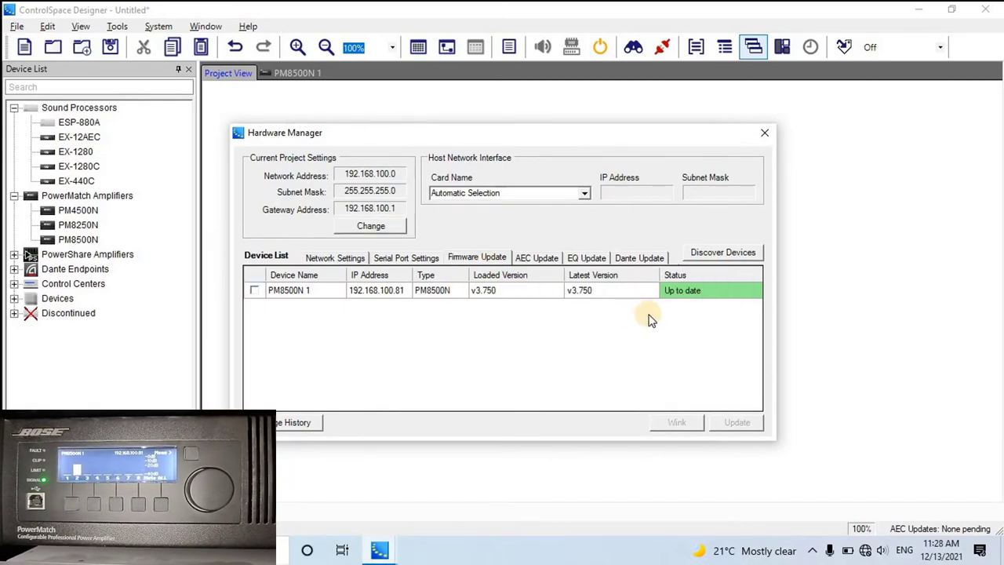